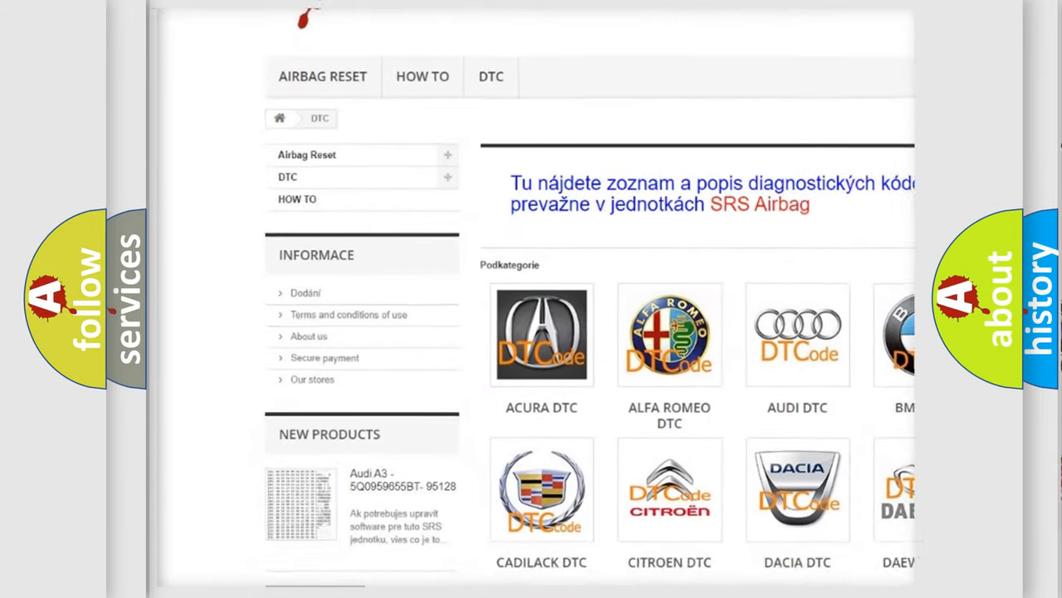
{"action": "scroll", "scroll_direction": "down", "scroll_amount": 3}
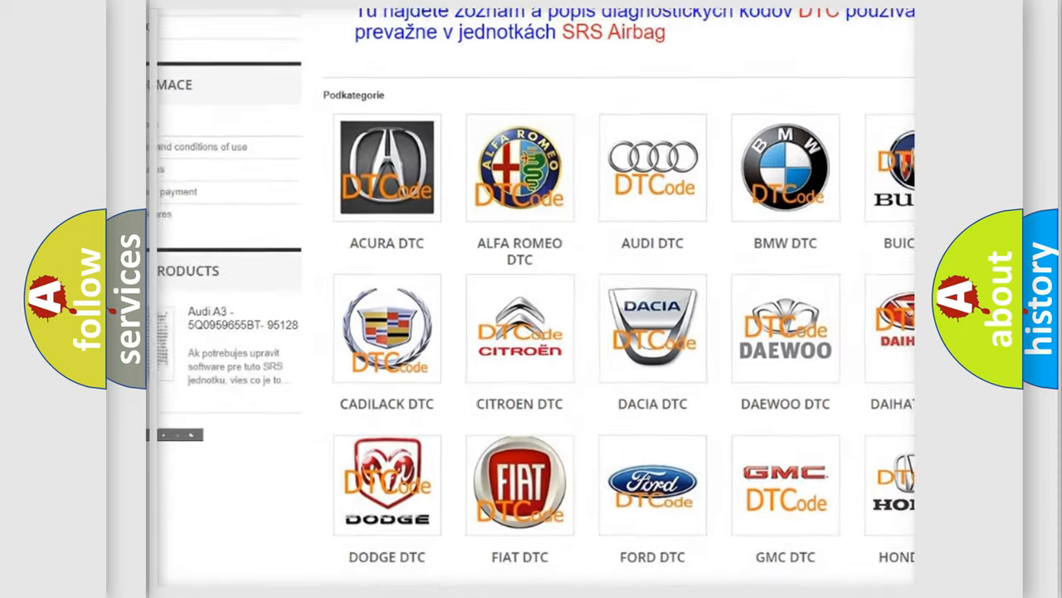
{"action": "scroll", "scroll_direction": "down", "scroll_amount": 3}
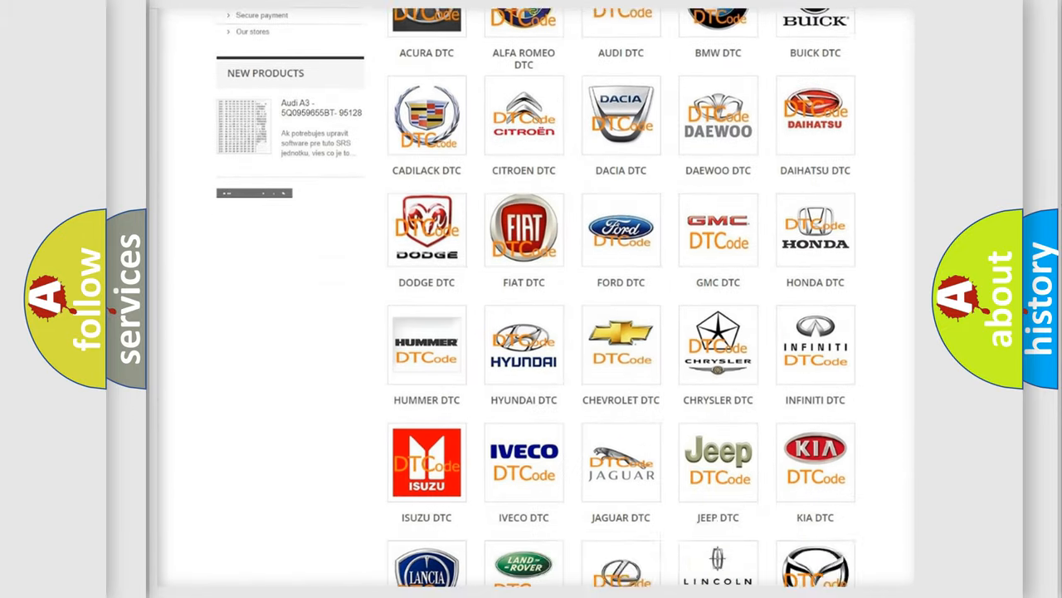
{"action": "scroll", "scroll_direction": "down", "scroll_amount": 3}
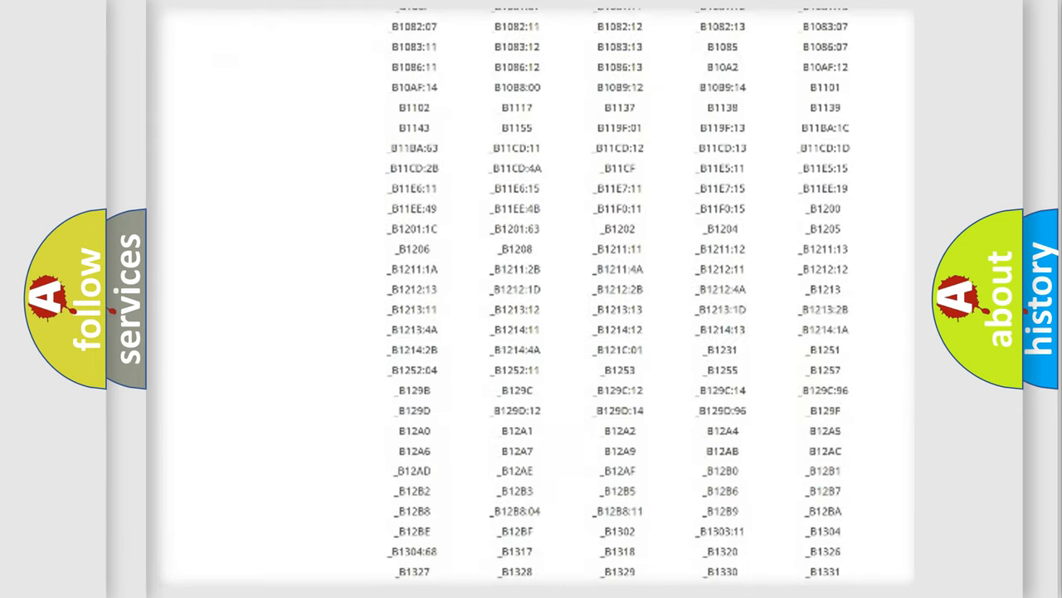
{"action": "scroll", "scroll_direction": "down", "scroll_amount": 3}
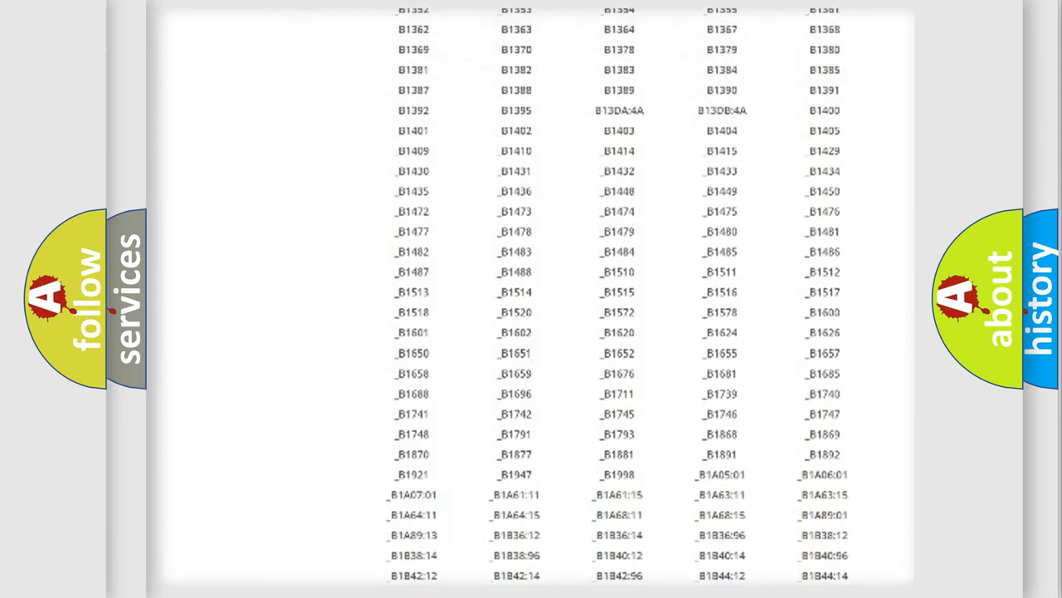
{"action": "scroll", "scroll_direction": "up", "scroll_amount": 3}
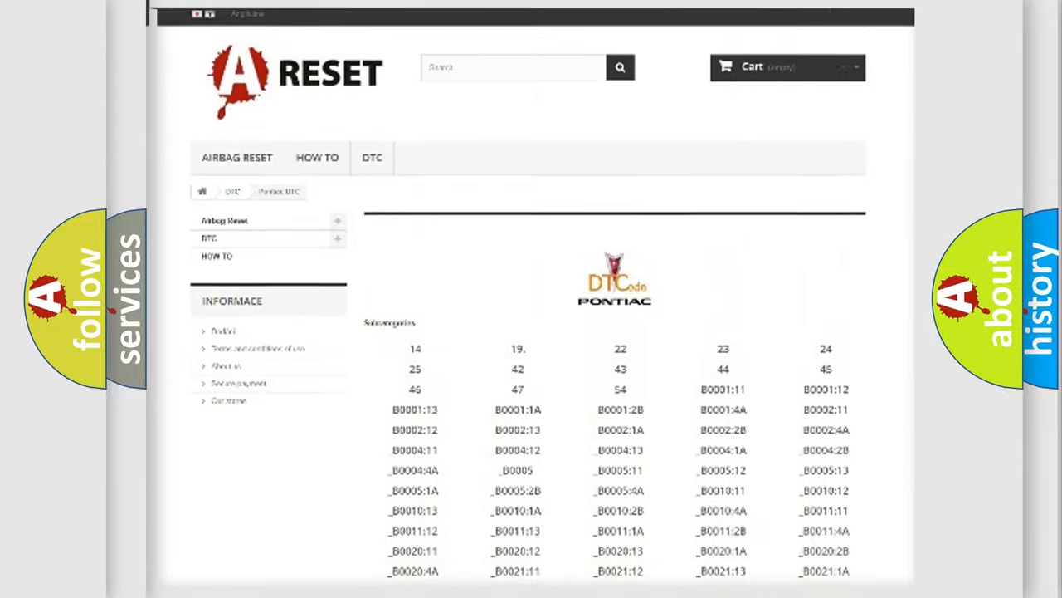